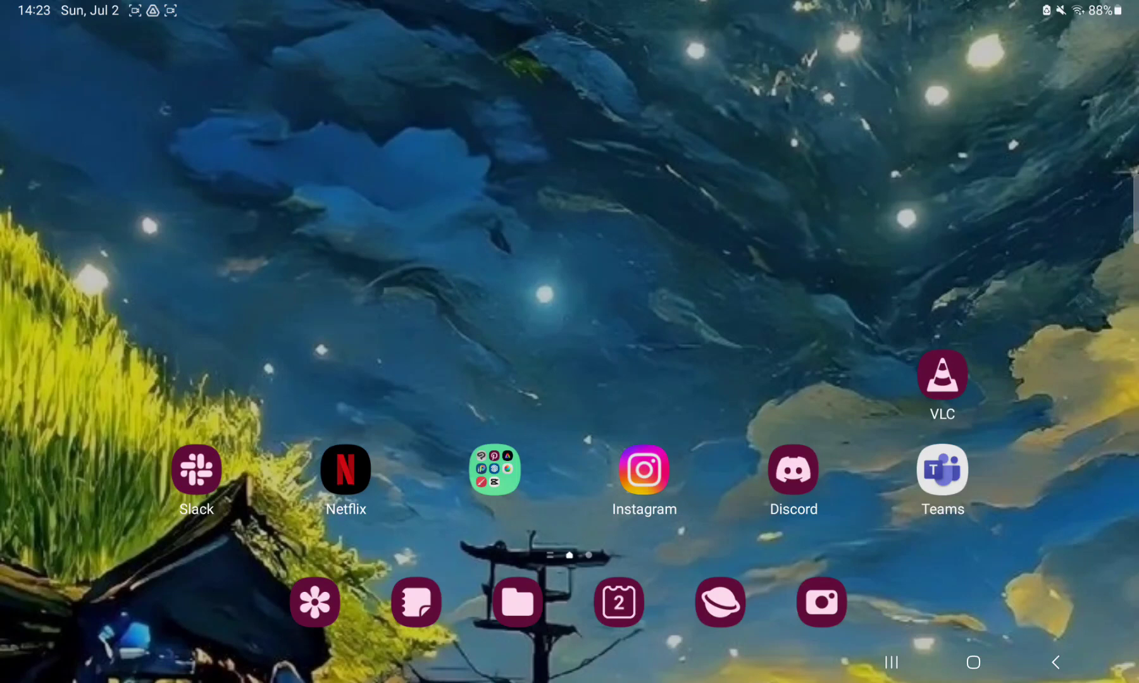
Launch VLC from the home screen and reach the Extra settings section of its settings
click(941, 375)
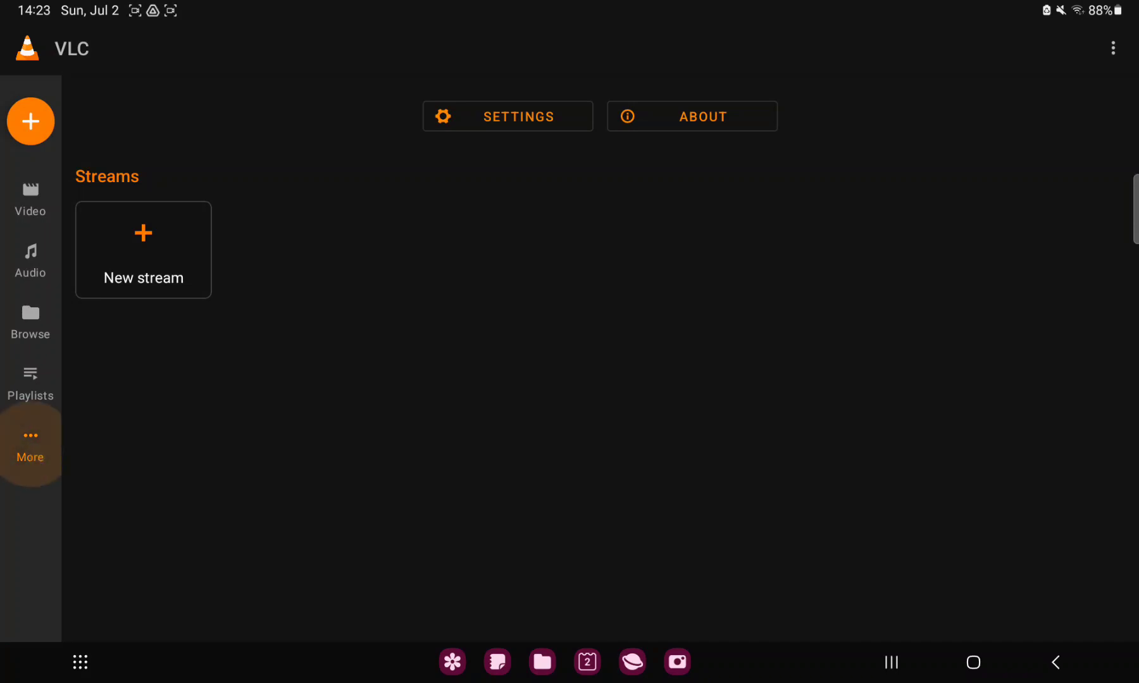
click(507, 116)
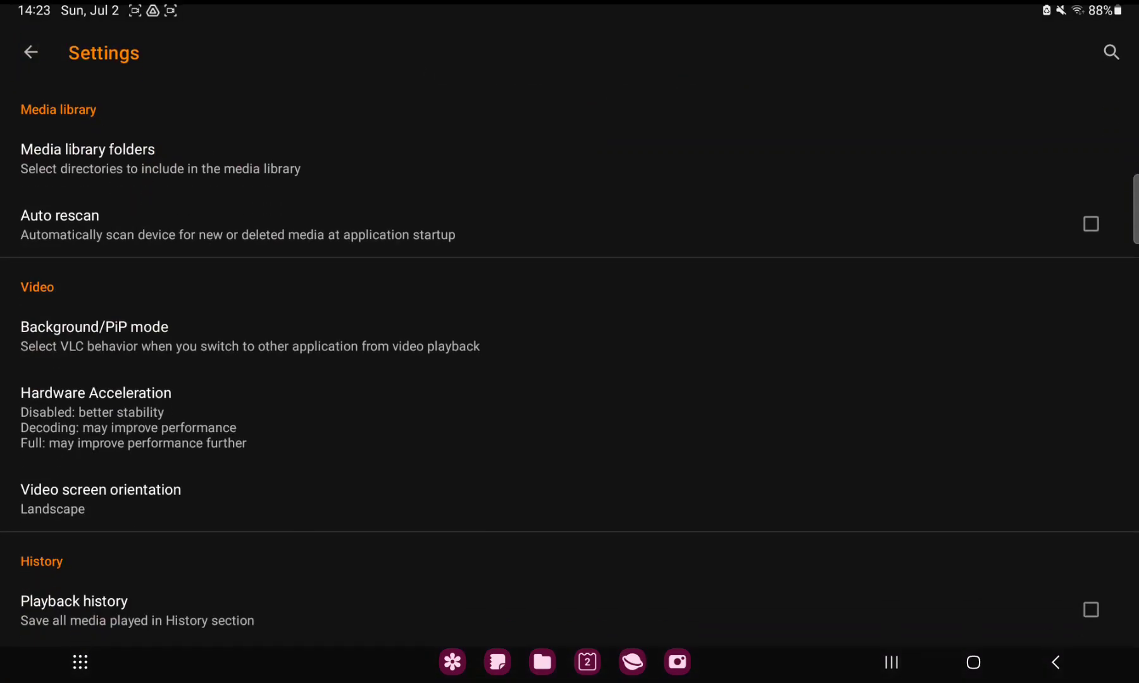
scroll(down, 3)
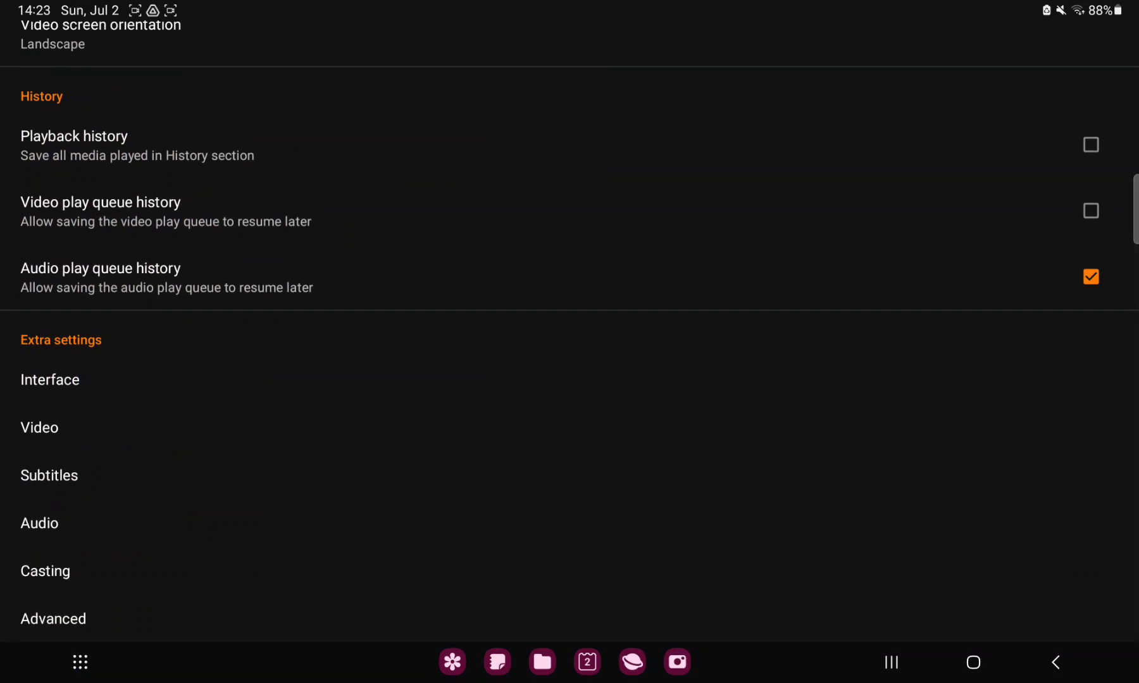
Enter the Interface settings and bring the Video section into view
click(50, 380)
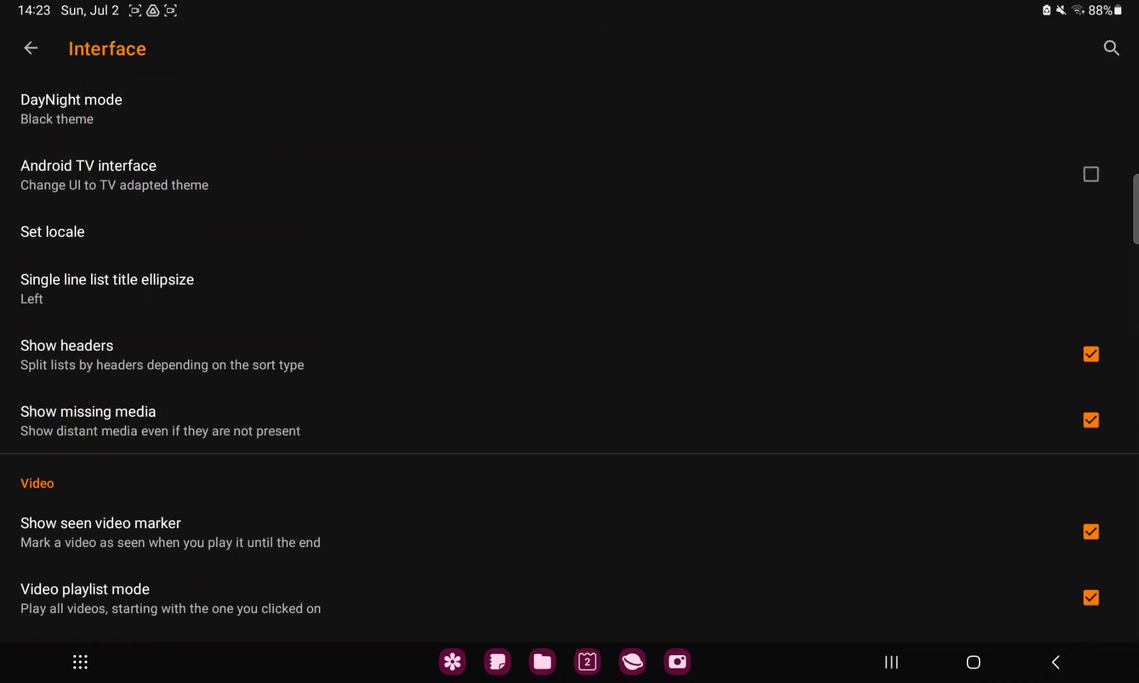
scroll(down, 3)
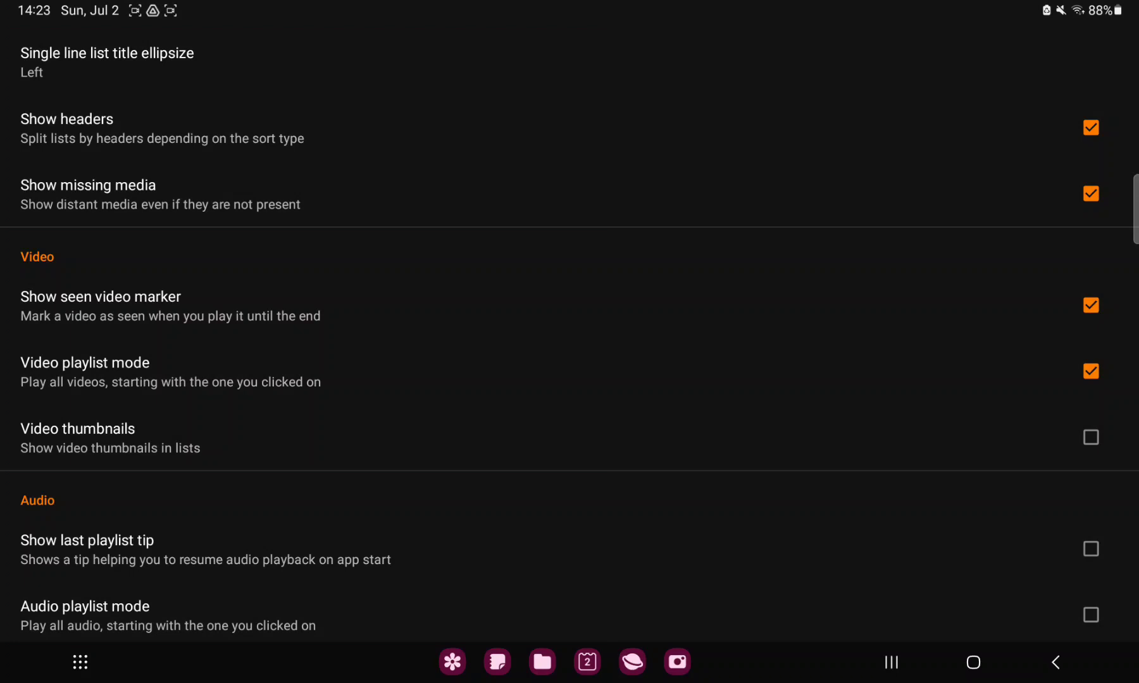
Enable the 'Video thumbnails' checkbox so thumbnails show in lists
click(1090, 438)
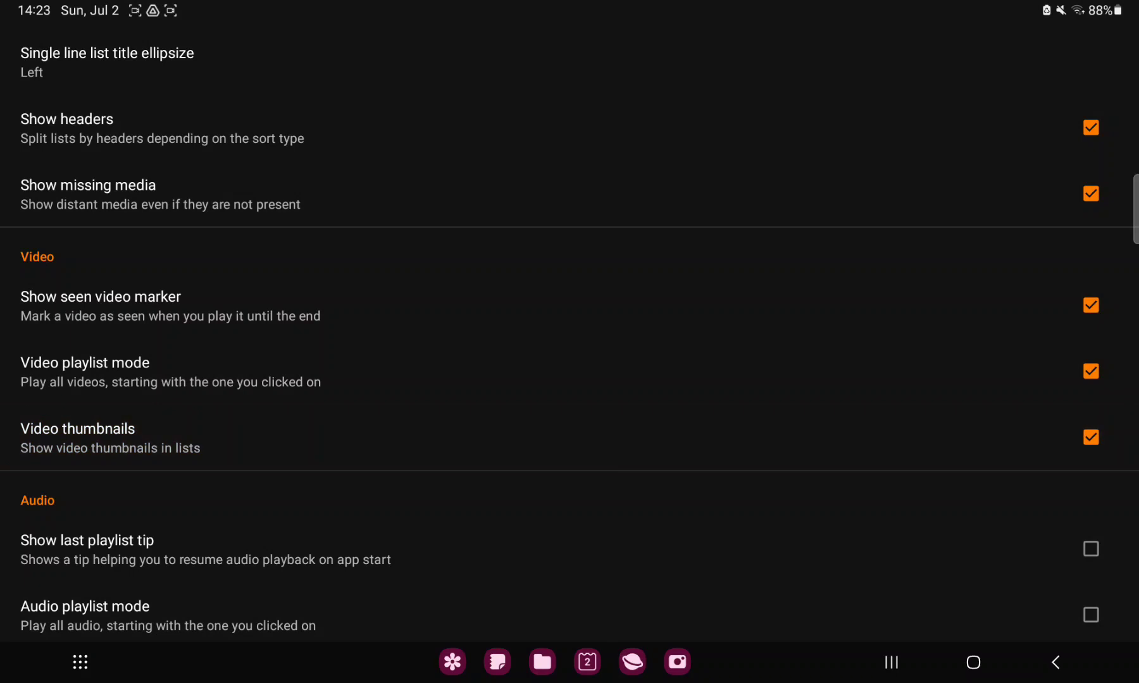